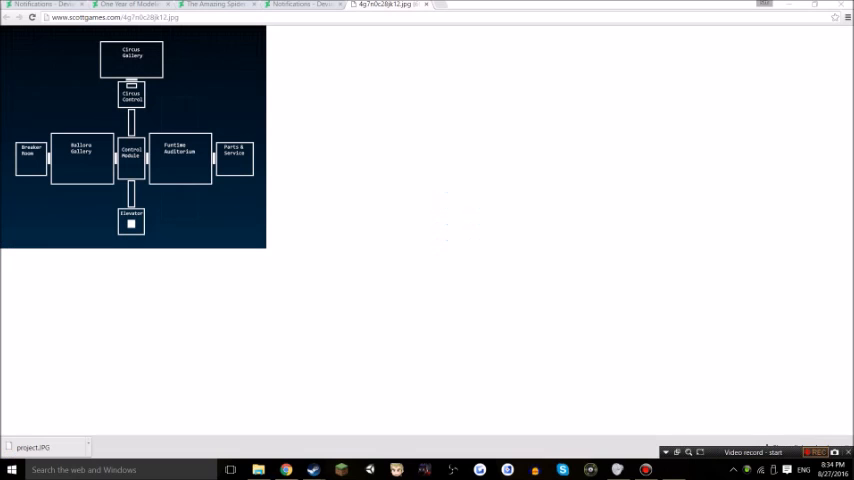
# - Switch from the map diagram image to the DeviantArt notifications page listing two status updates
pyautogui.click(814, 452)
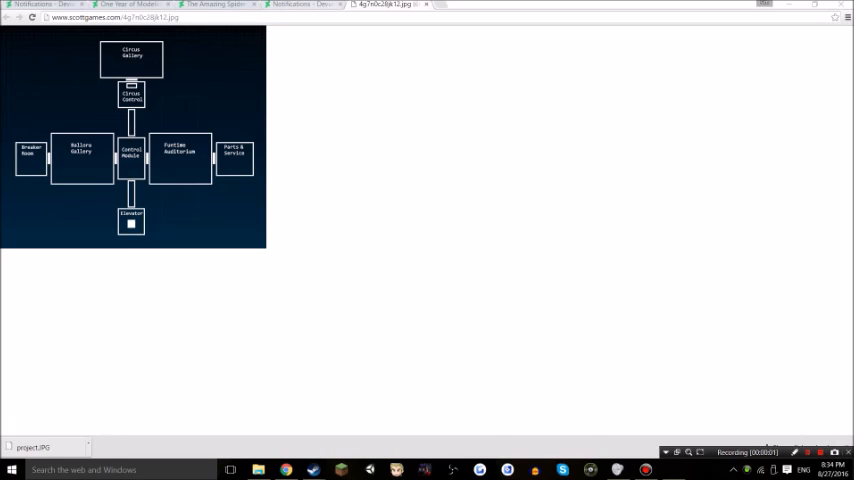
pyautogui.click(310, 8)
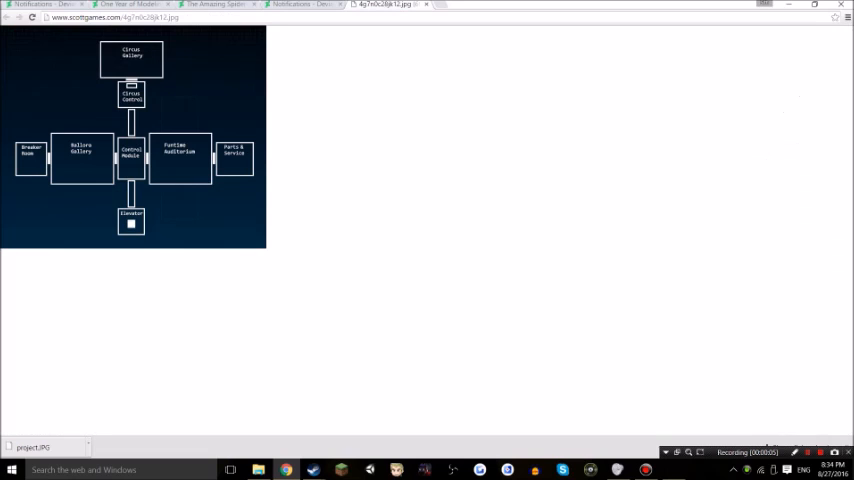
pyautogui.click(300, 8)
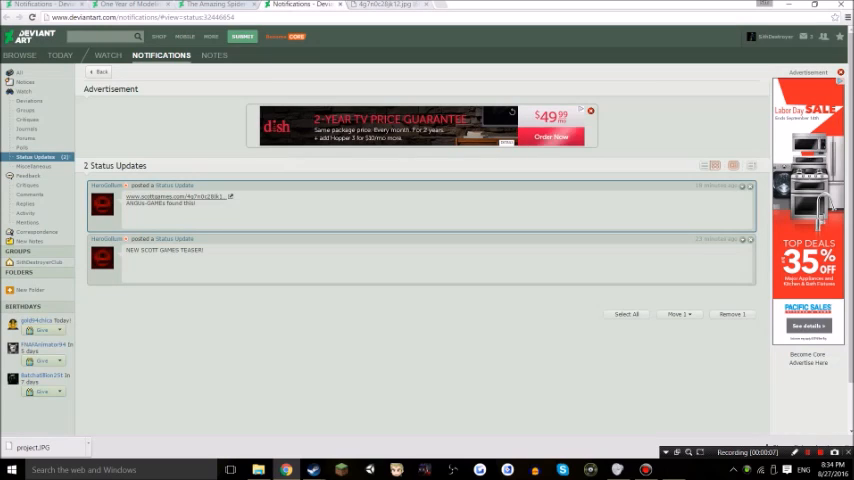